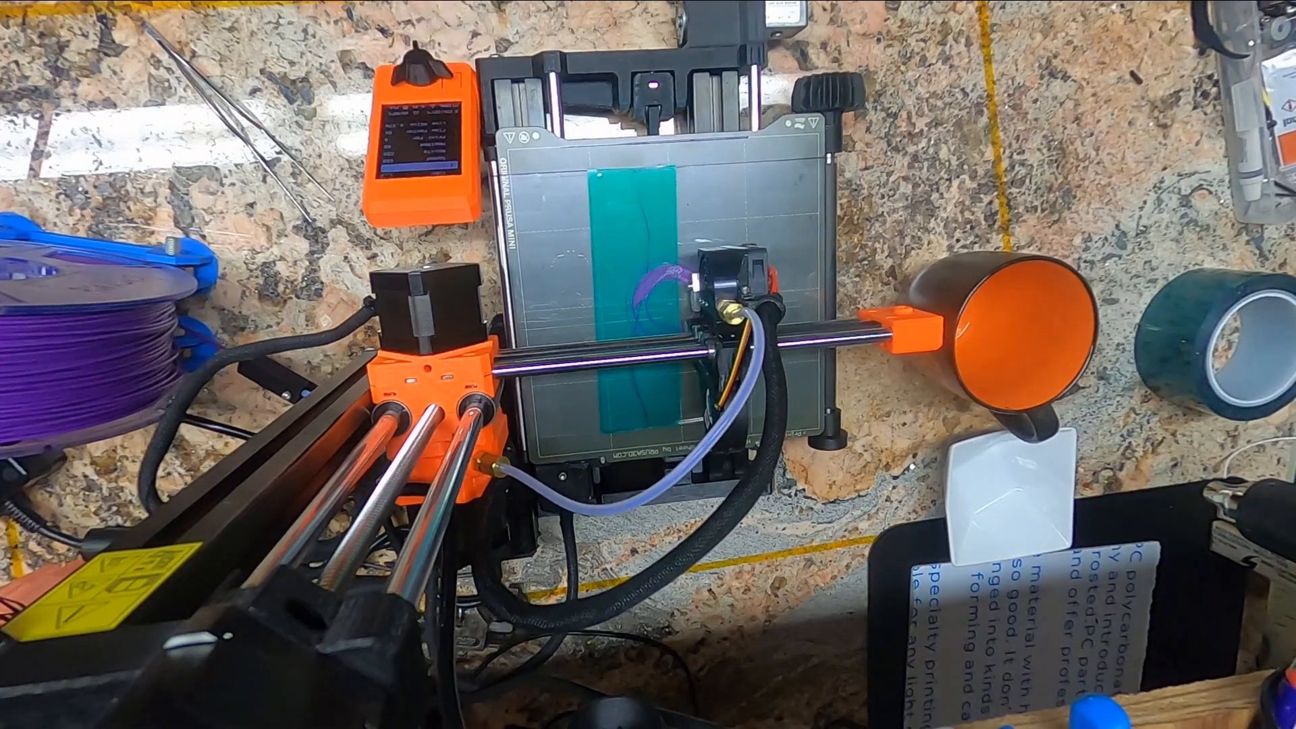
pyautogui.click(417, 74)
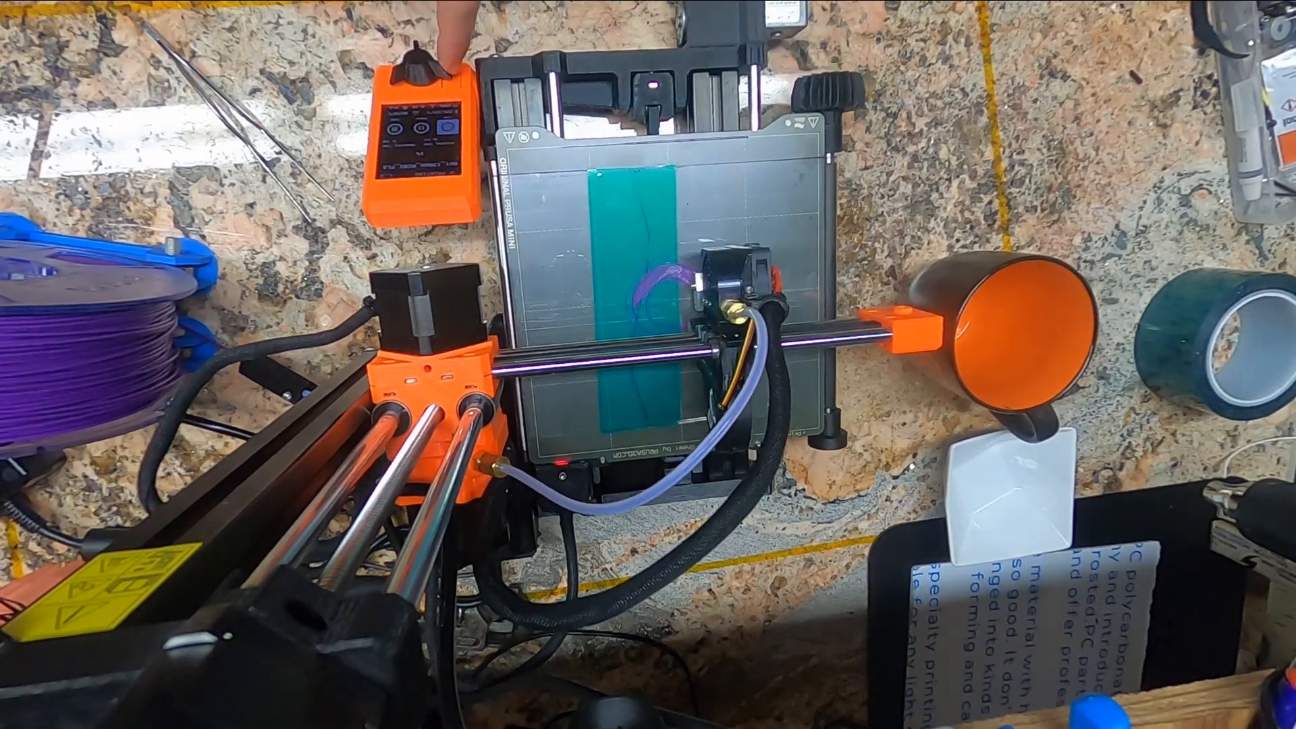